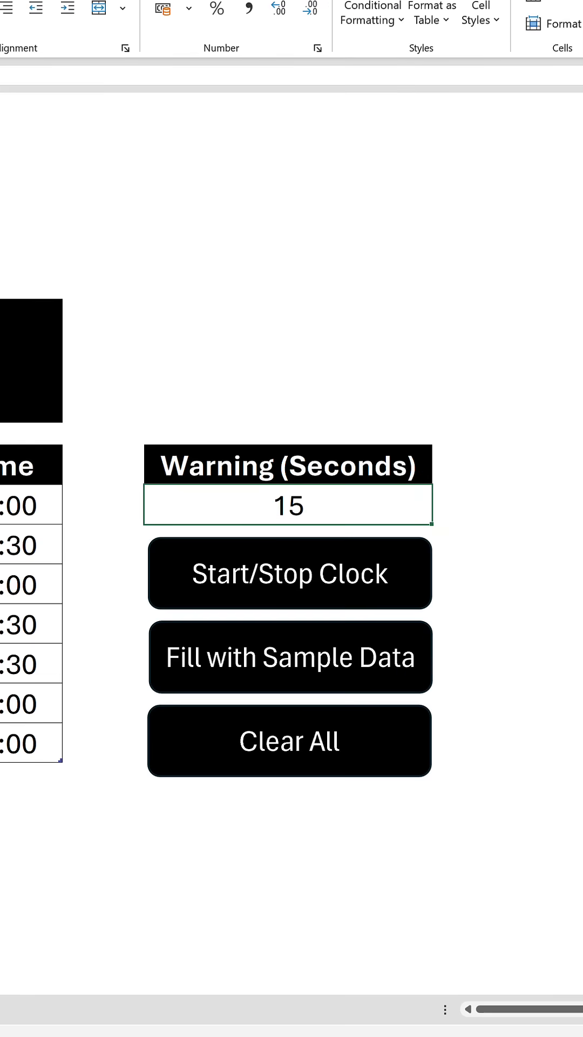
{"action": "type", "text": "60"}
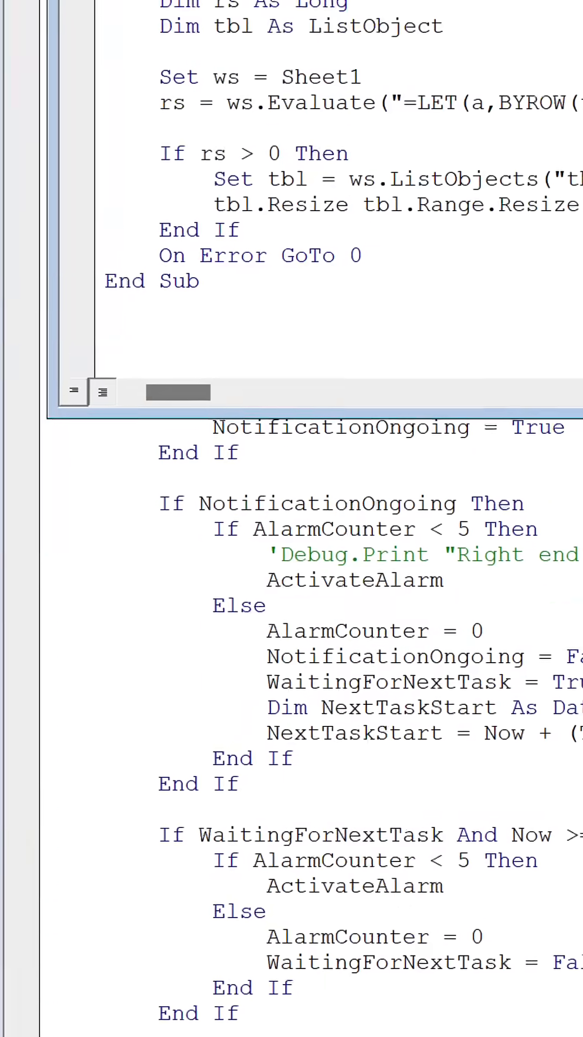
{"action": "scroll", "scroll_direction": "down", "scroll_amount": 3}
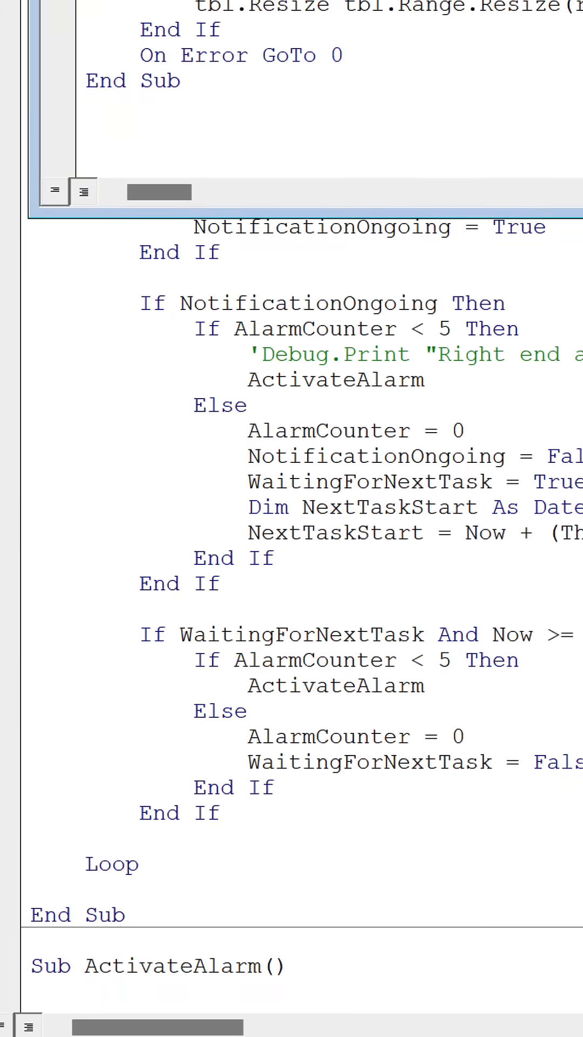